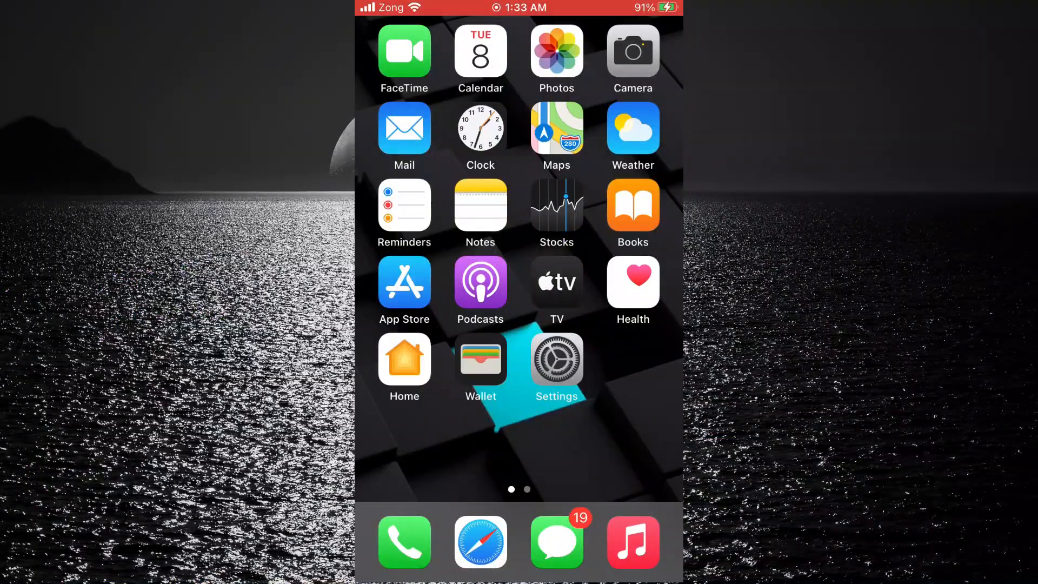
- Launch Settings from the home screen and go to the General page
left_click(557, 357)
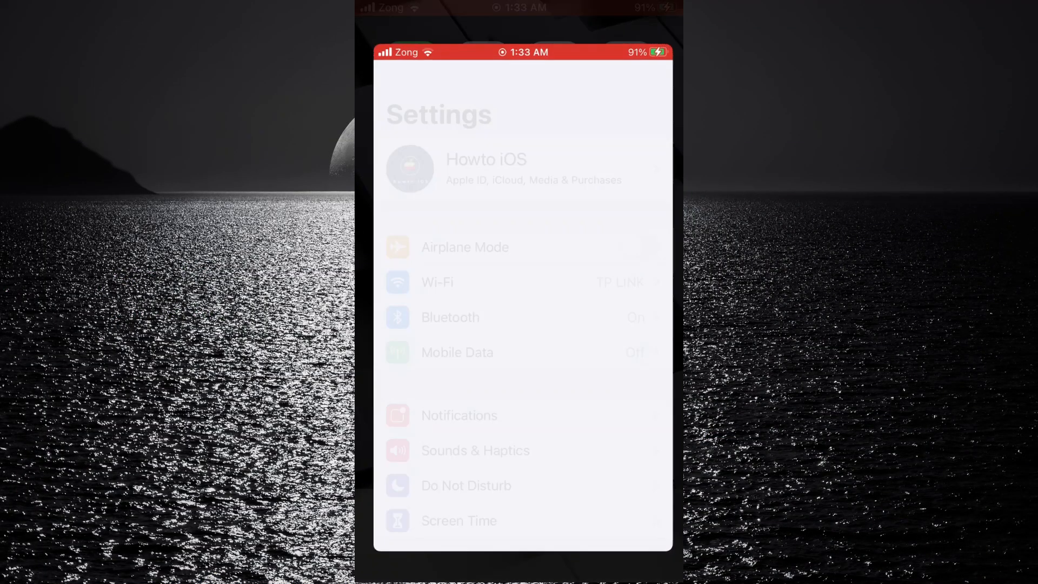
scroll("down", 3)
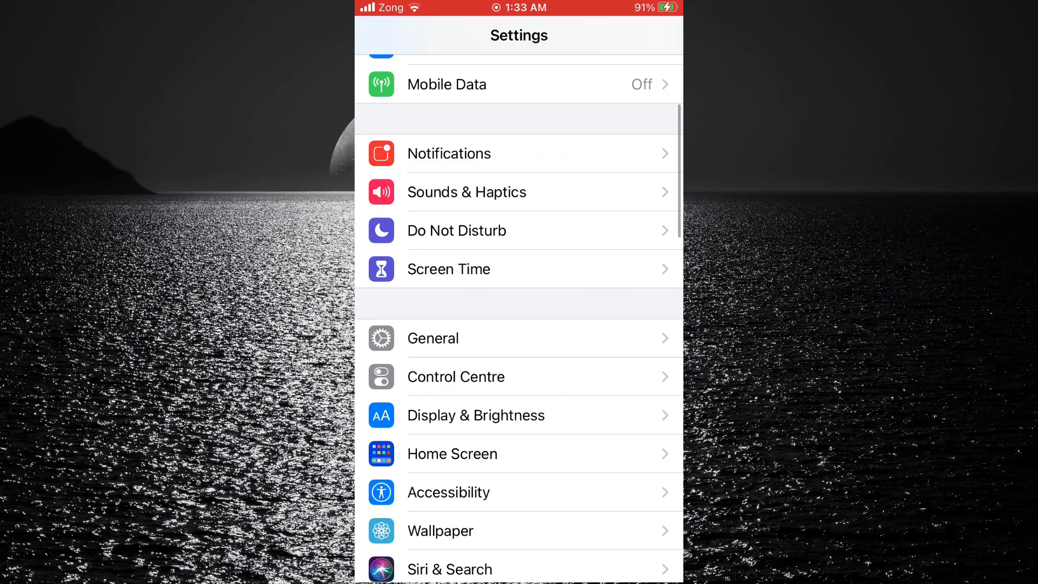
left_click(433, 338)
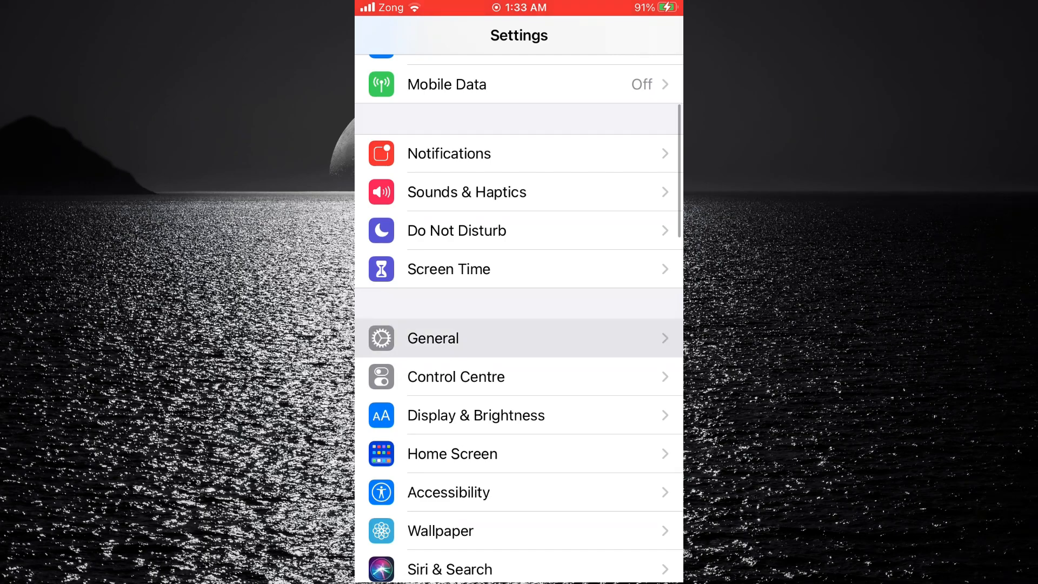
left_click(433, 338)
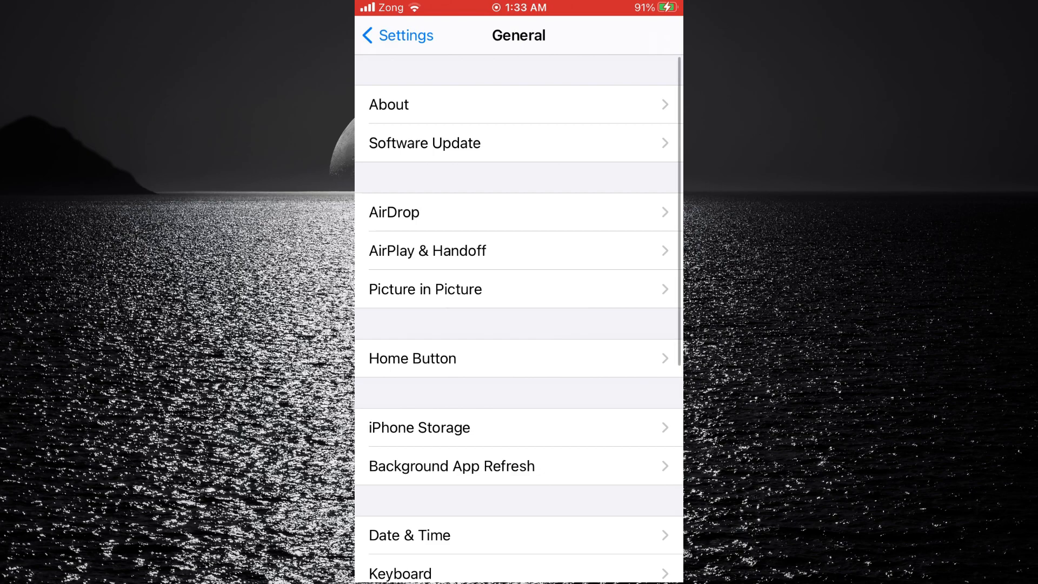
left_click(390, 105)
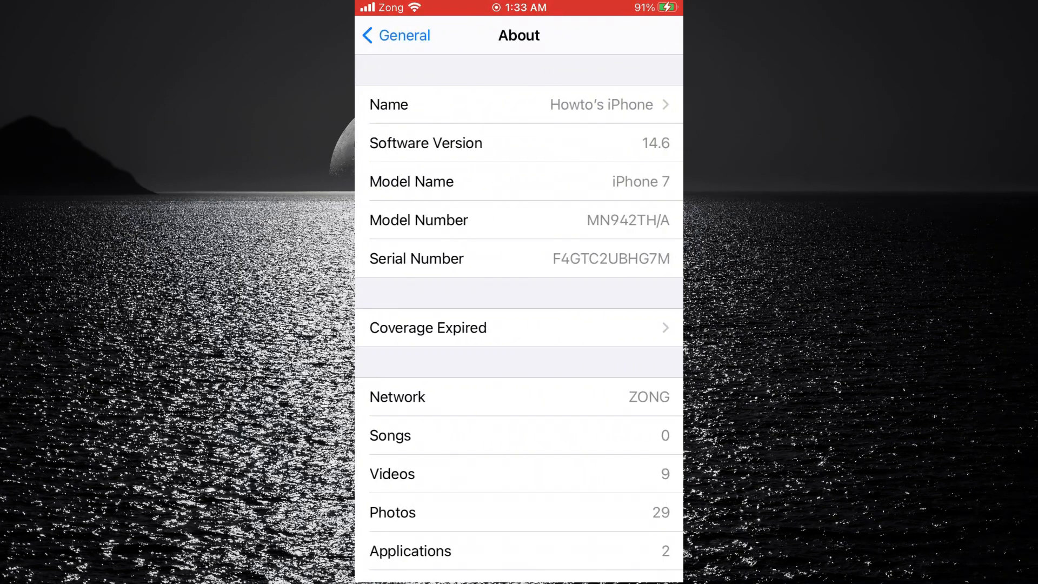
left_click(522, 143)
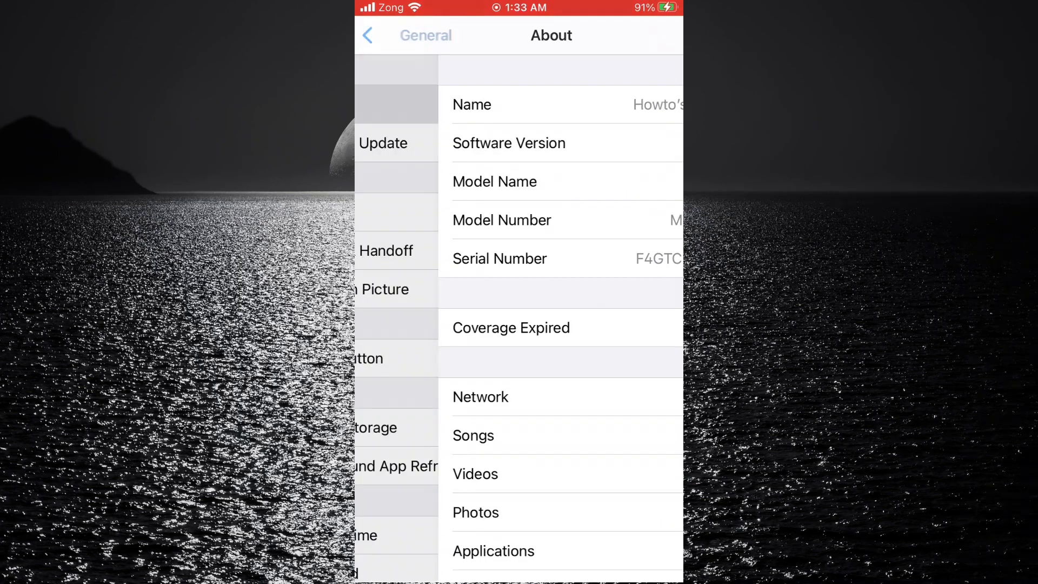
- Browse General down to Reset and Shut Down, then return to the main Settings list
left_click(398, 35)
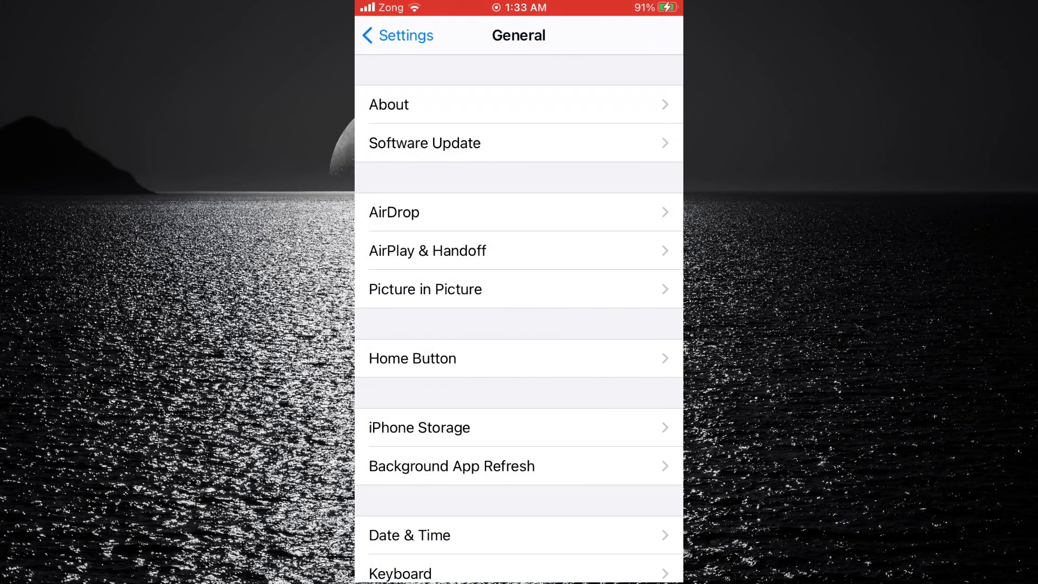
scroll("down", 3)
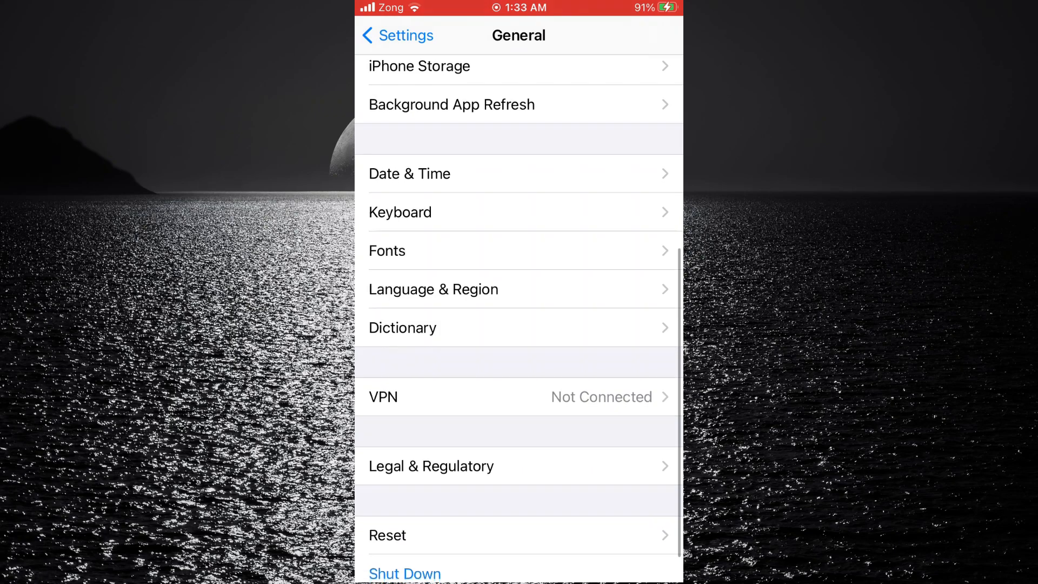
scroll("down", 3)
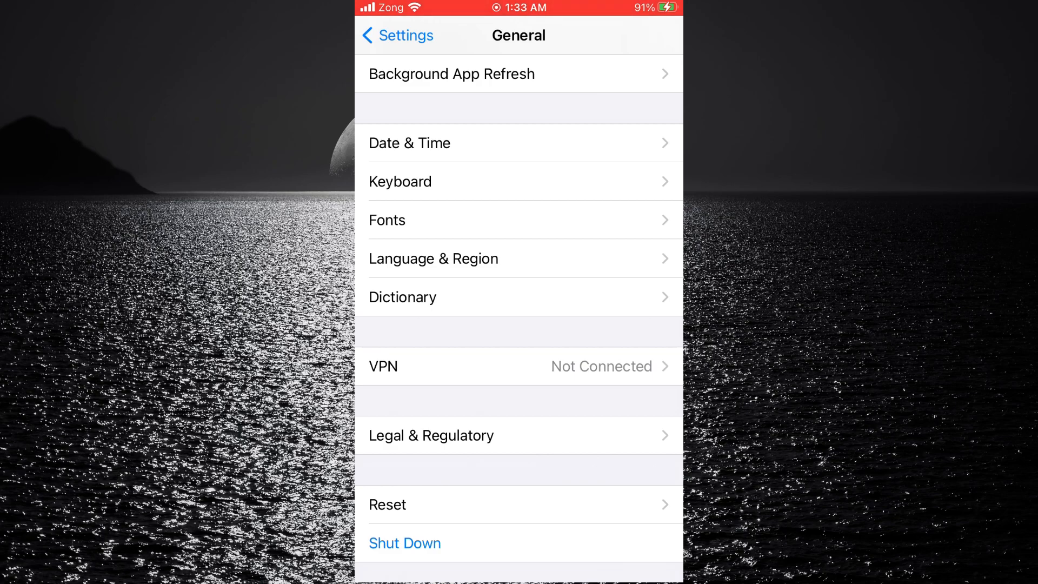
left_click(395, 35)
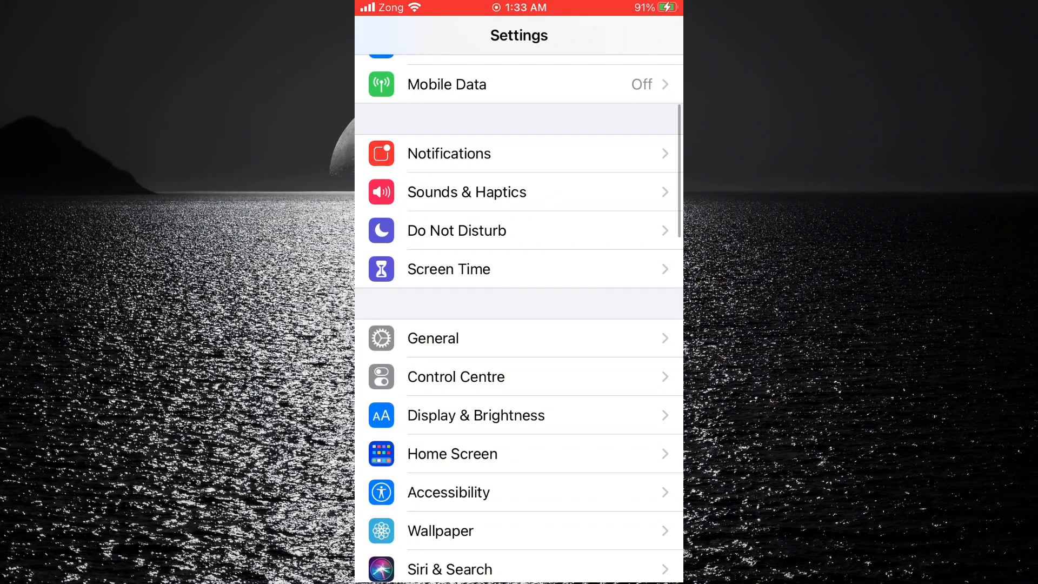
- Download the iOS_15_Beta_Profile configuration profile from mediafire in Safari, allowing the download
key("home")
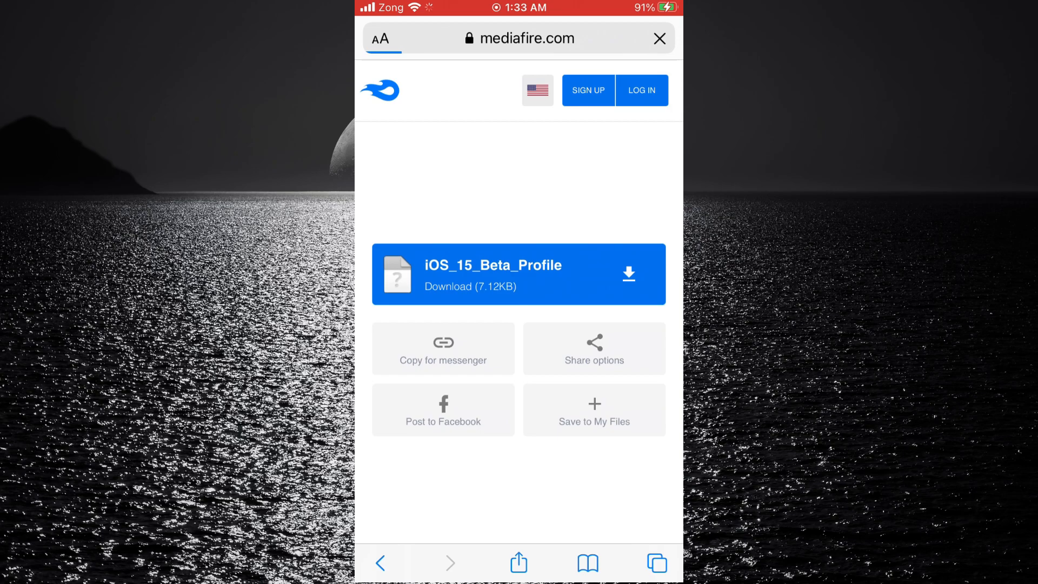
left_click(519, 274)
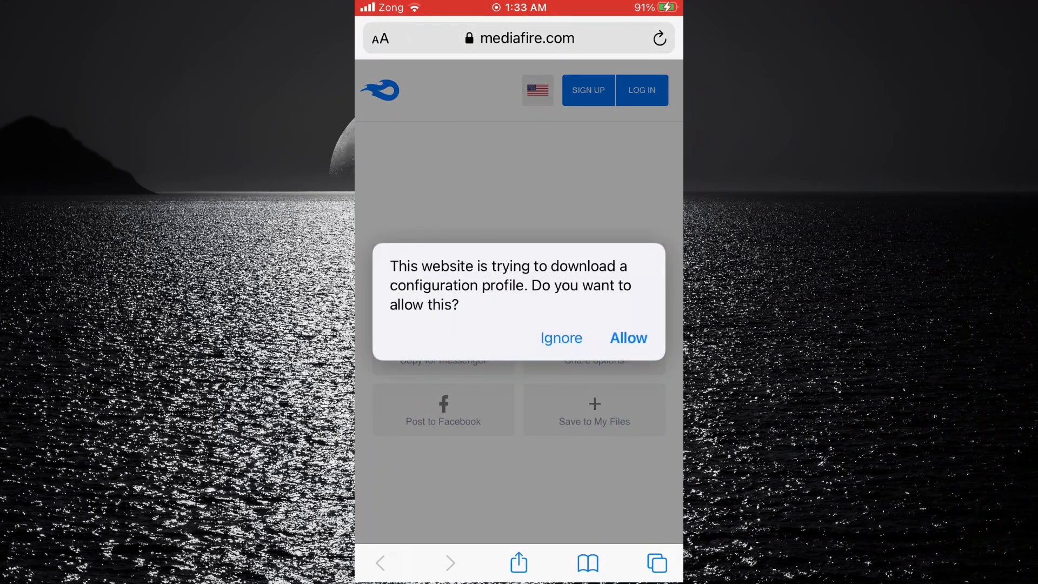
left_click(627, 338)
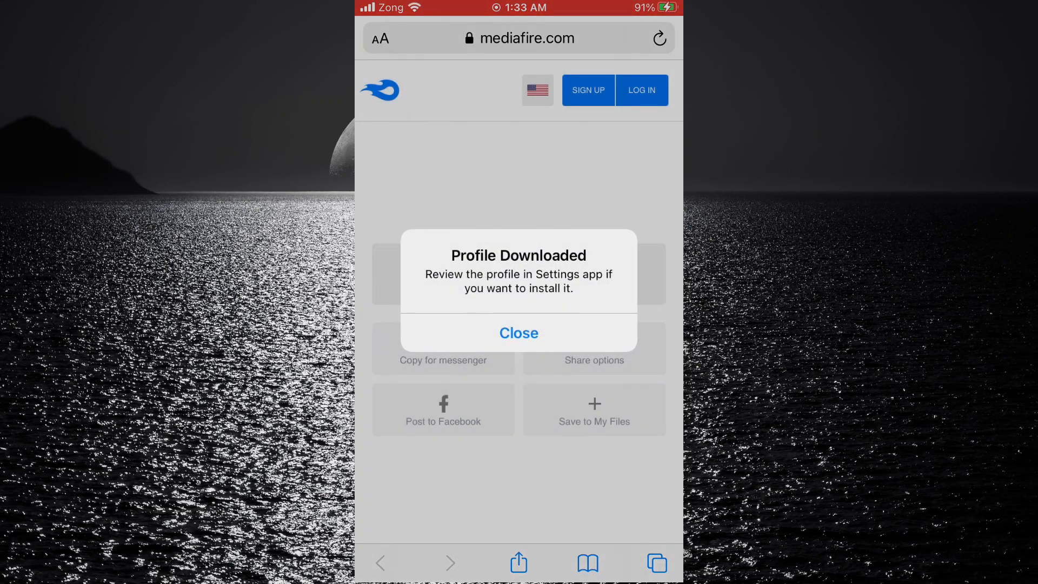
left_click(518, 332)
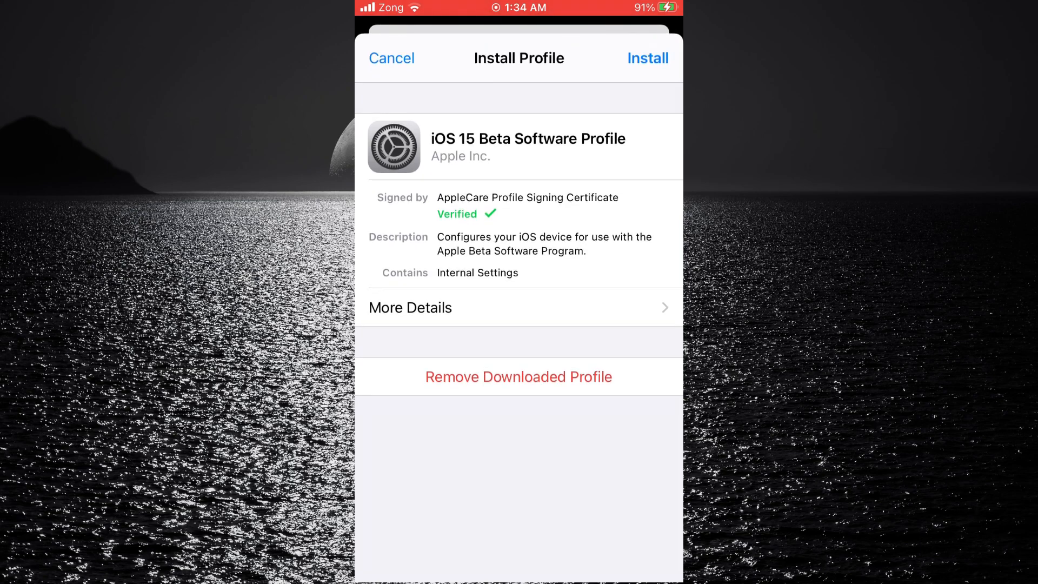
- Install the iOS 15 Beta Software Profile, accepting consent and choosing Not Now for restart
left_click(648, 58)
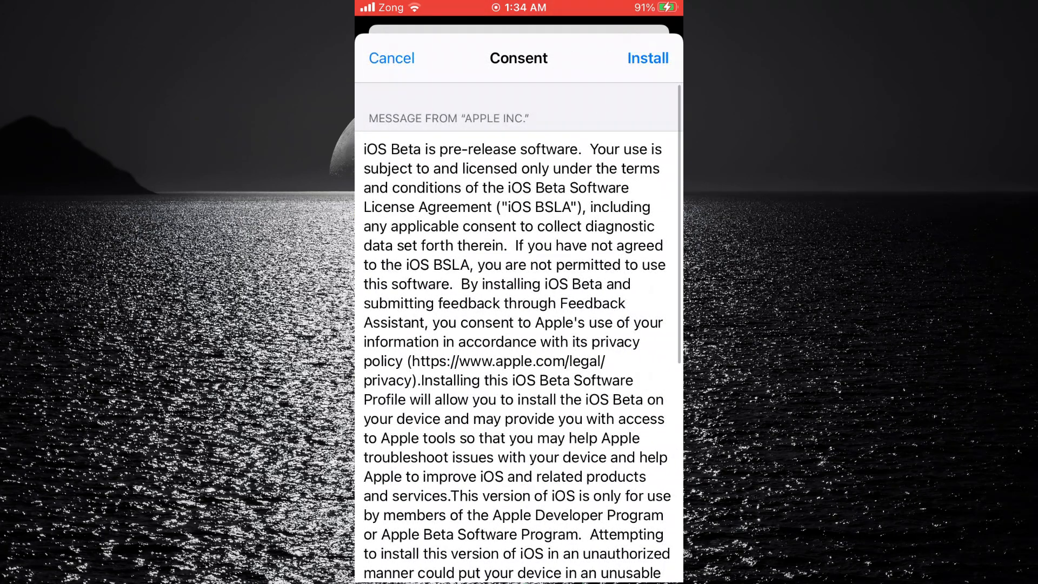
left_click(646, 58)
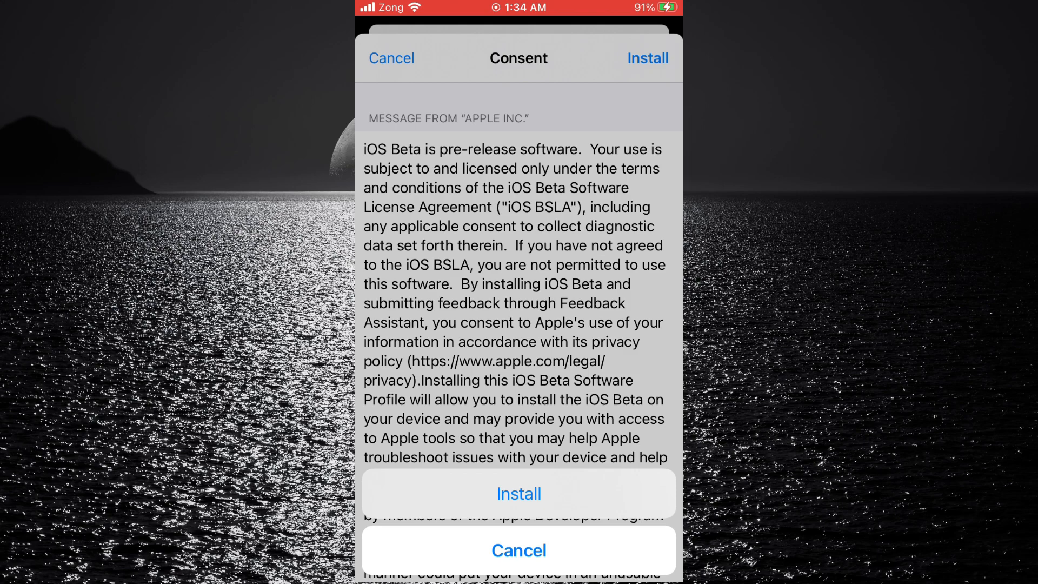
left_click(518, 493)
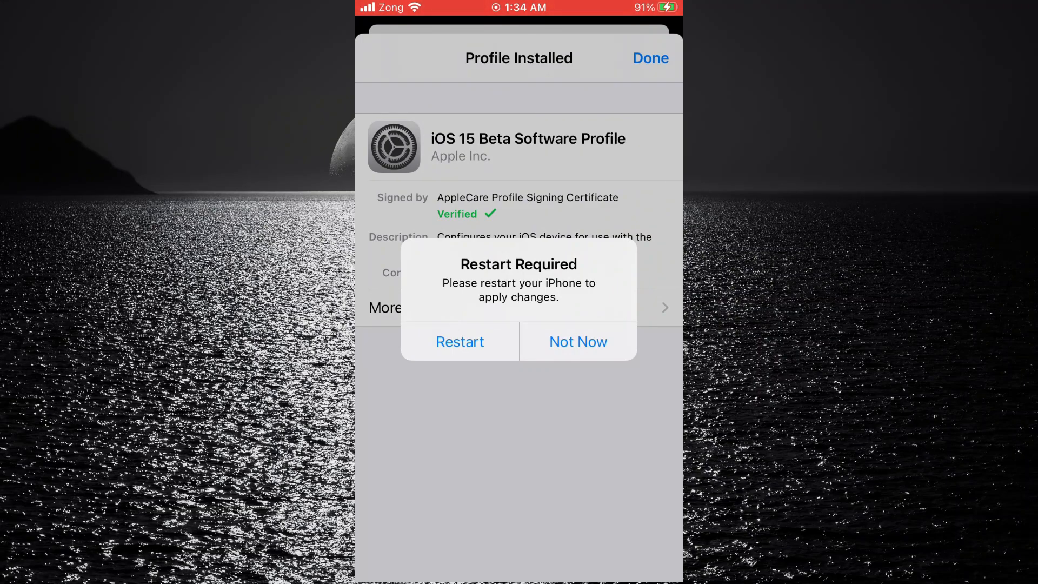
left_click(578, 342)
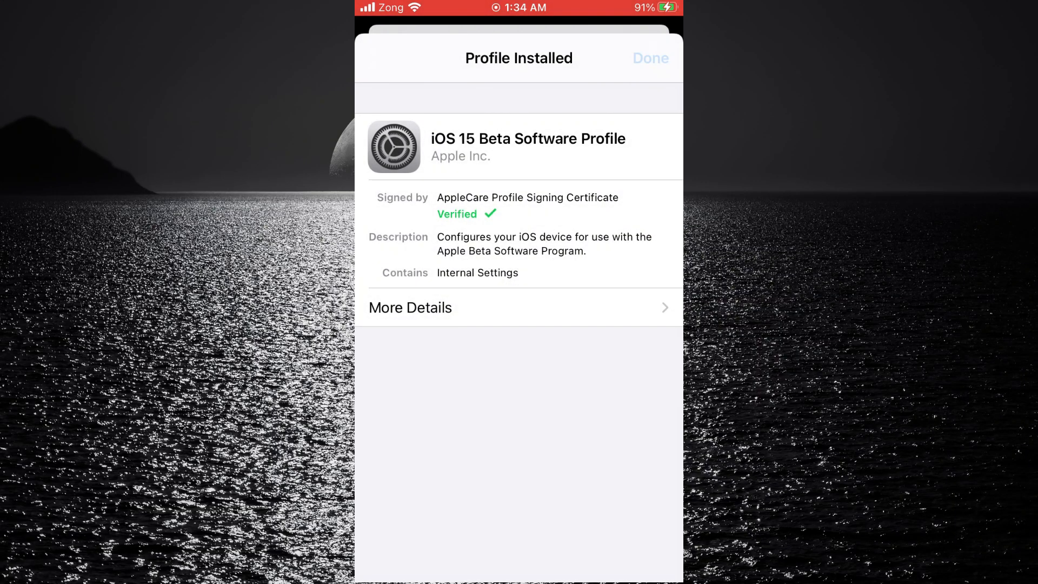
left_click(649, 58)
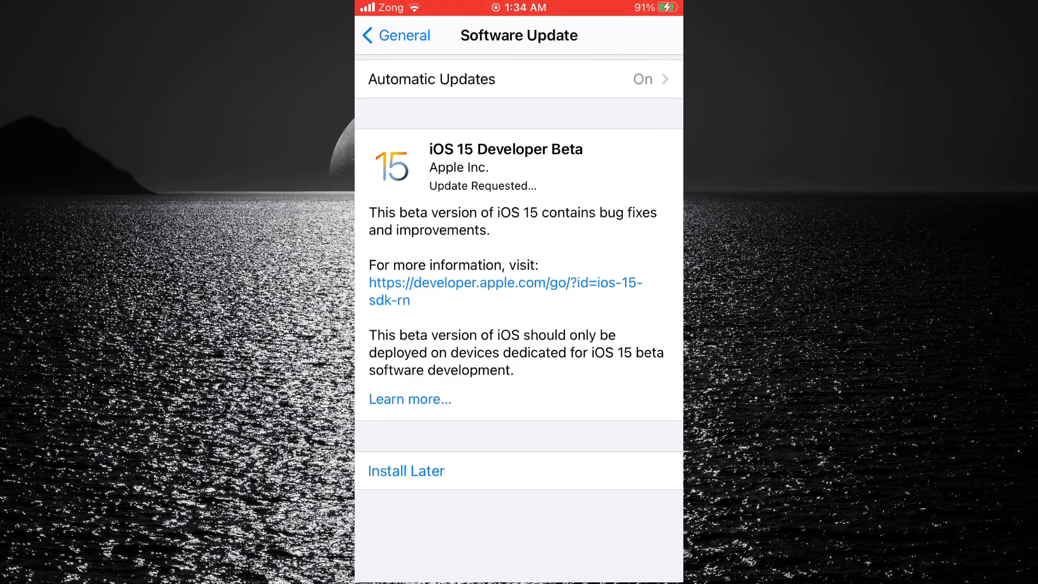
- Request Download and Install of iOS 15 Developer Beta in Software Update
scroll("down", 3)
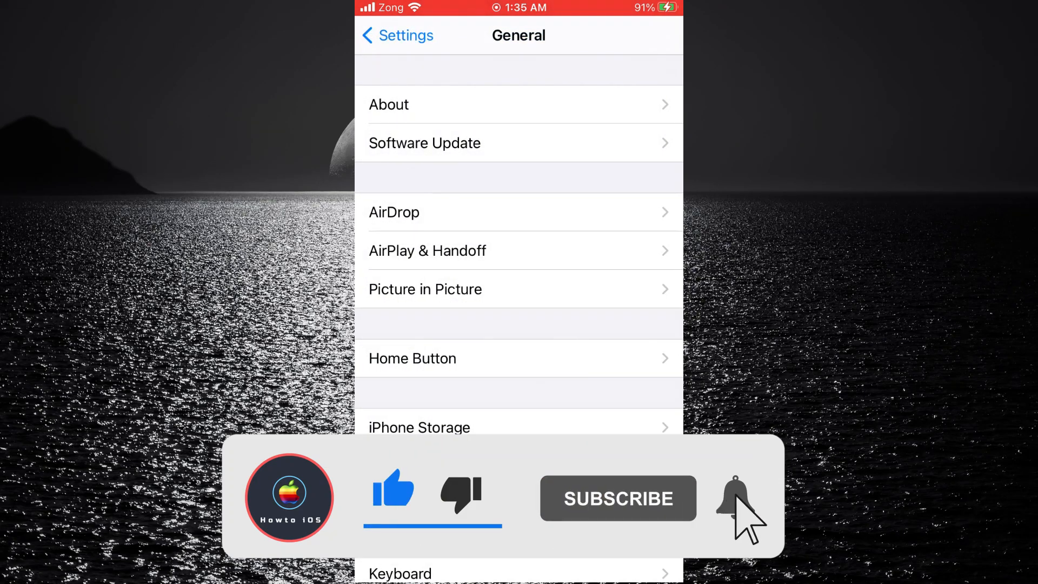
left_click(735, 498)
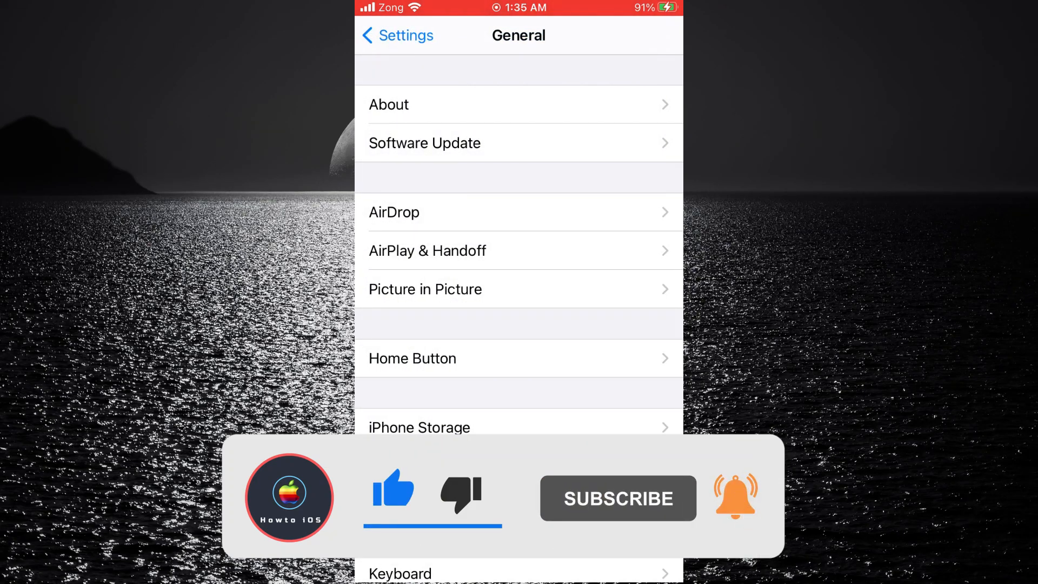